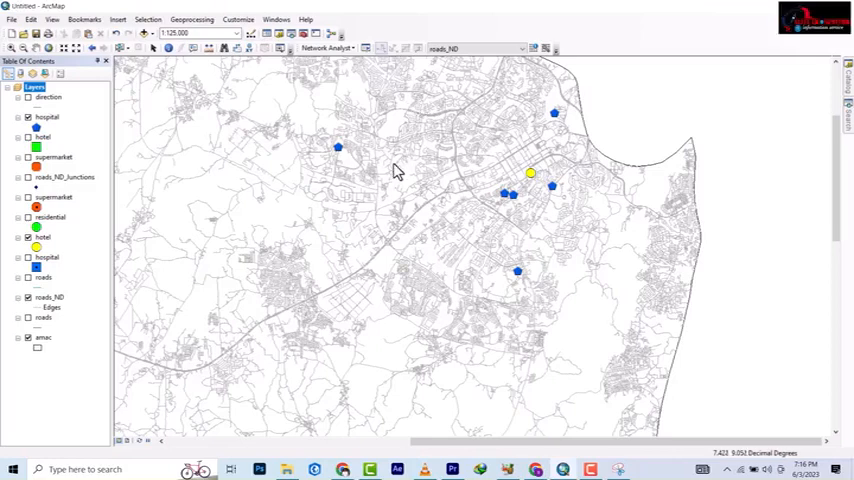
pyautogui.moveTo(344, 176)
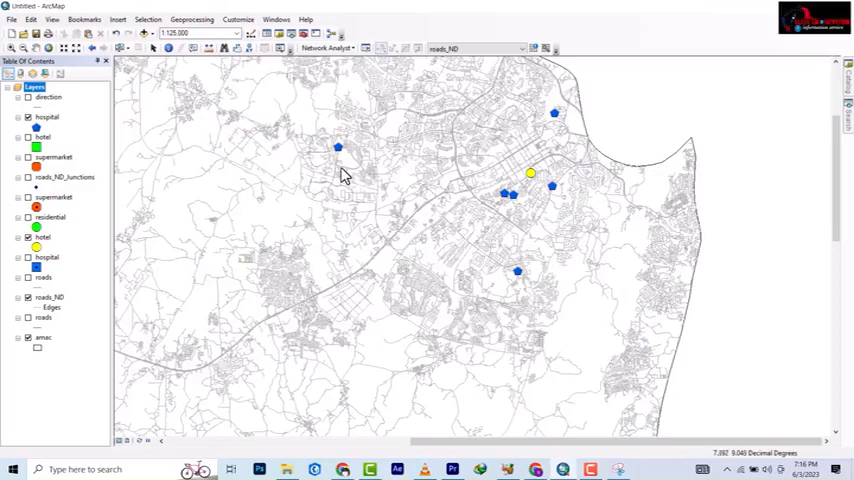
pyautogui.moveTo(360, 172)
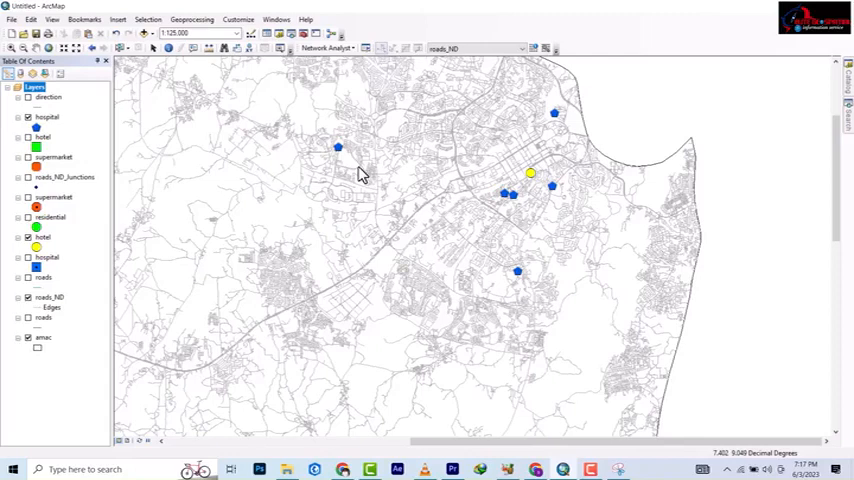
pyautogui.moveTo(388, 148)
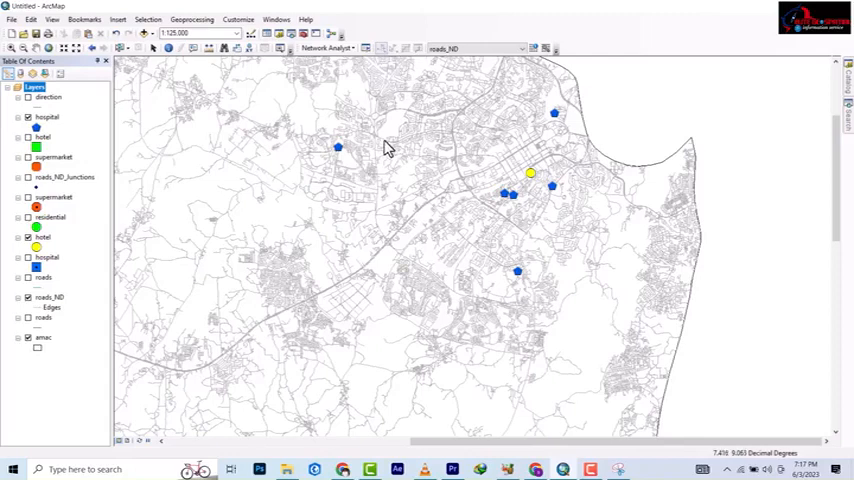
pyautogui.moveTo(392, 148)
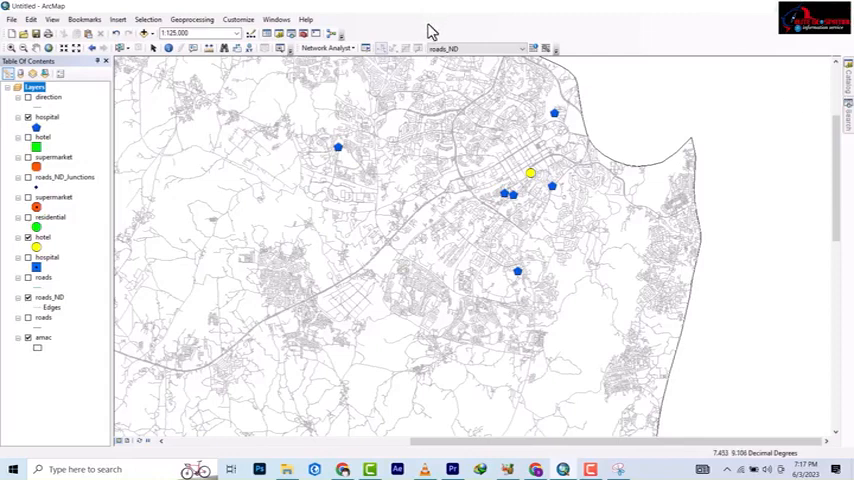
pyautogui.moveTo(336, 64)
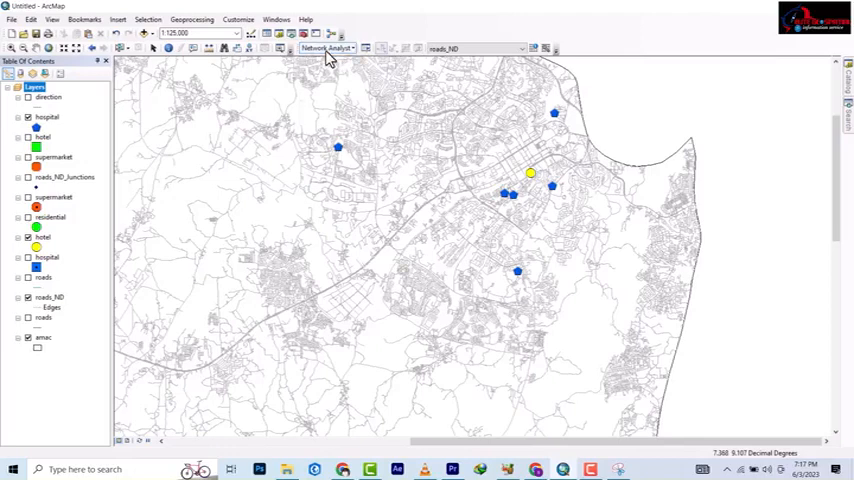
# Create a New Service Area from the Network Analyst toolbar and show the Network Analyst window.
pyautogui.click(330, 48)
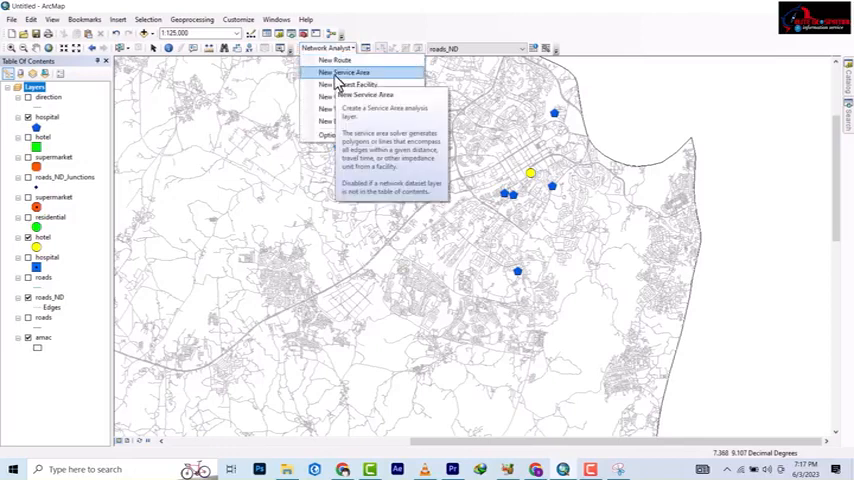
pyautogui.click(344, 72)
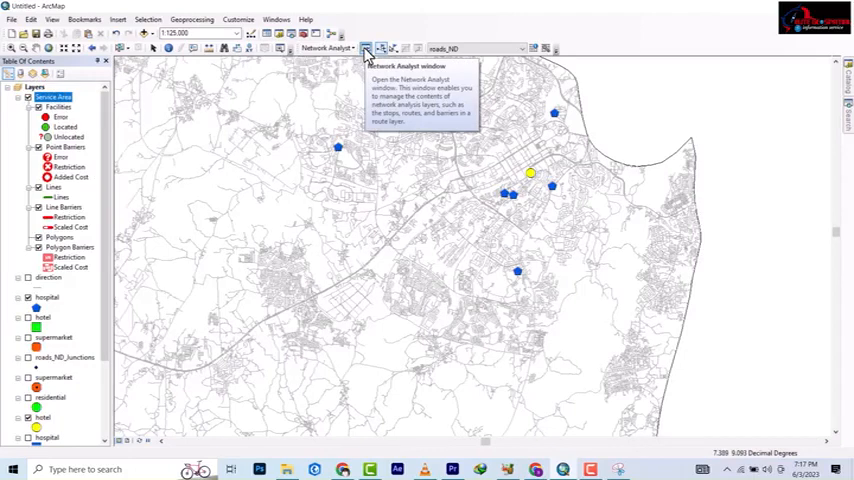
pyautogui.moveTo(370, 50)
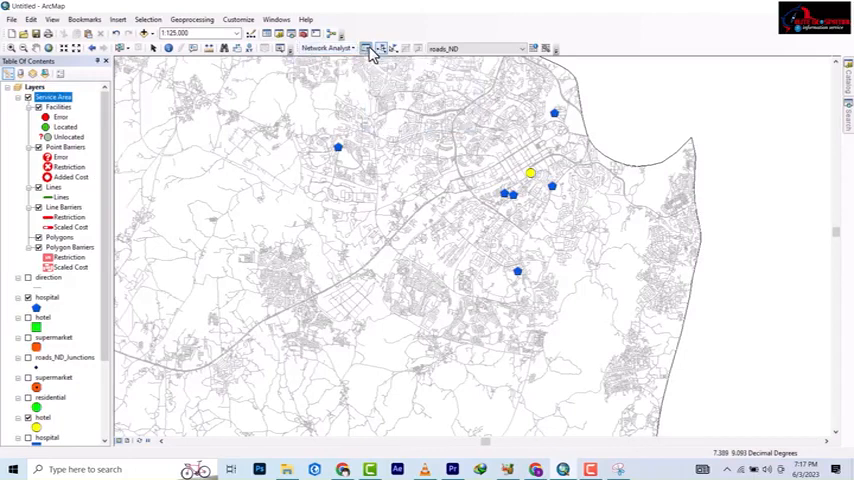
pyautogui.click(368, 48)
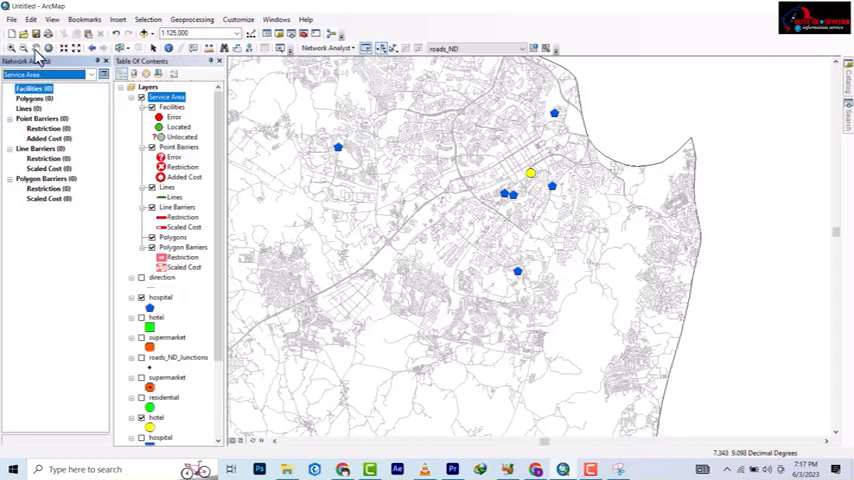
pyautogui.rightClick(32, 96)
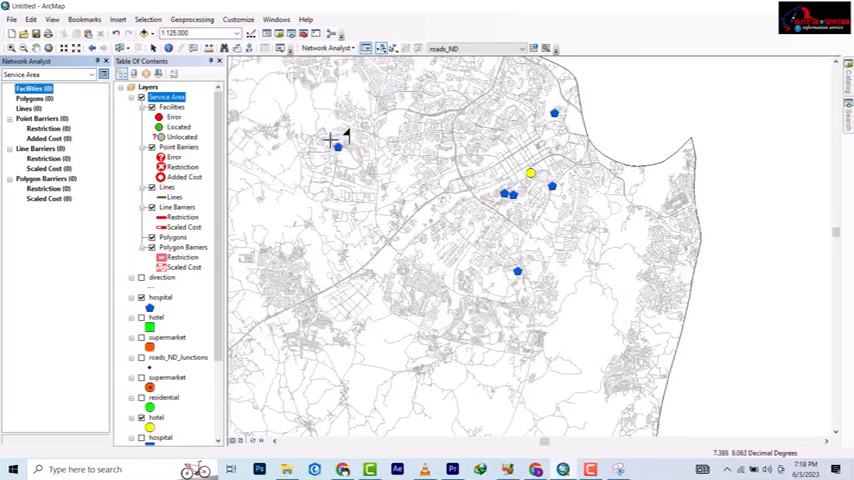
pyautogui.moveTo(338, 136)
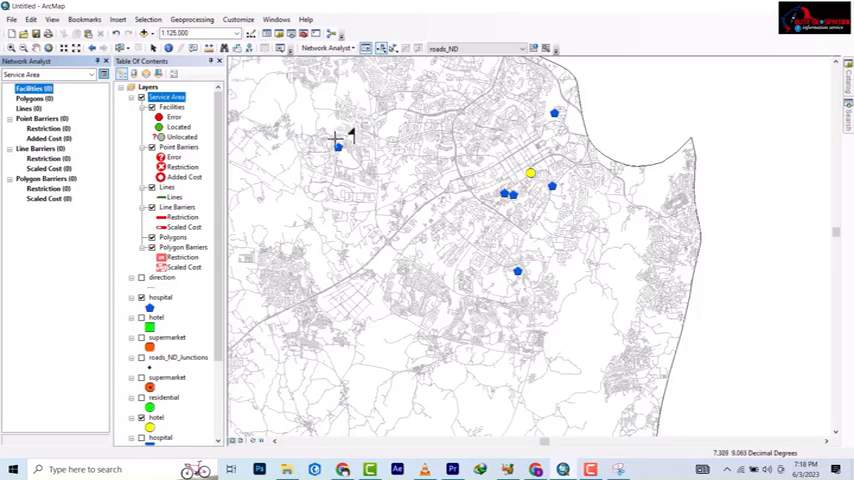
pyautogui.moveTo(338, 140)
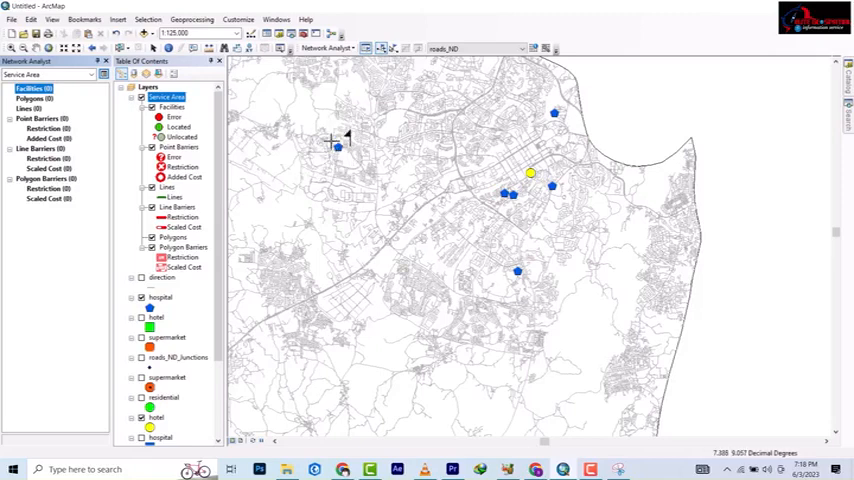
pyautogui.moveTo(336, 148)
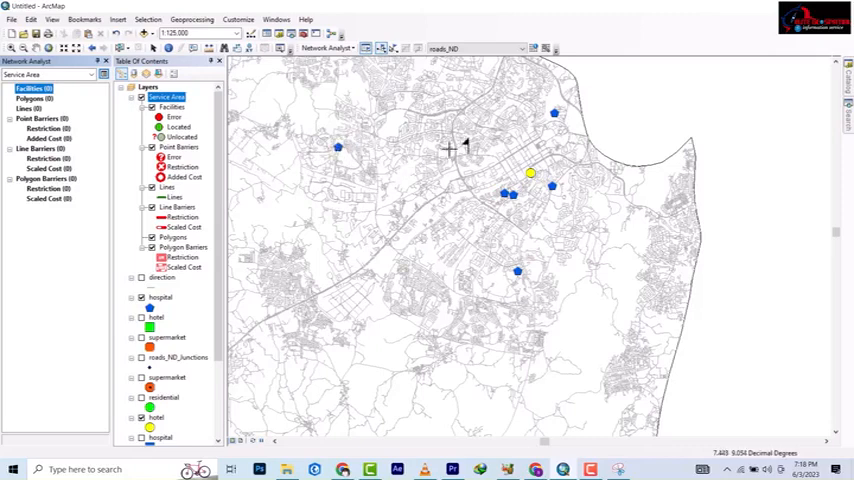
pyautogui.moveTo(440, 144)
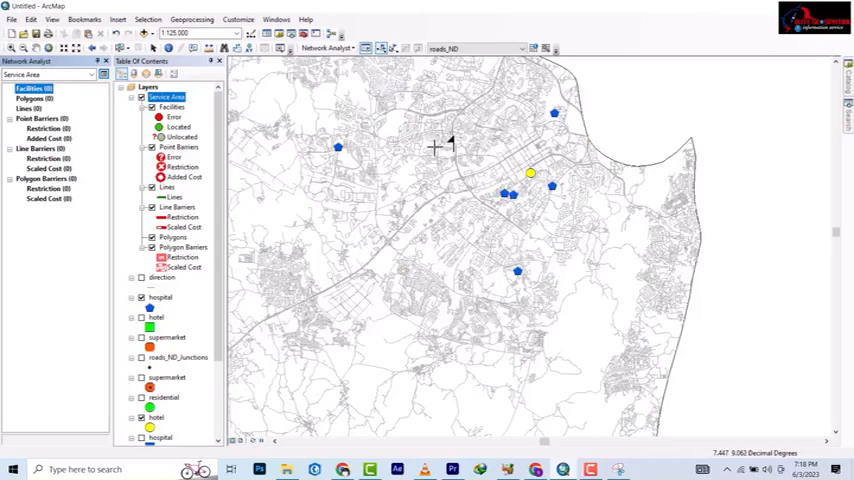
pyautogui.moveTo(340, 148)
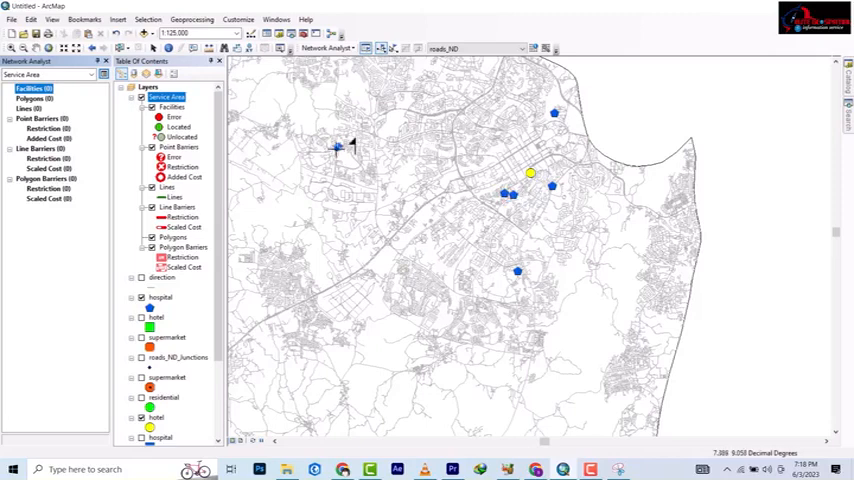
pyautogui.moveTo(338, 148)
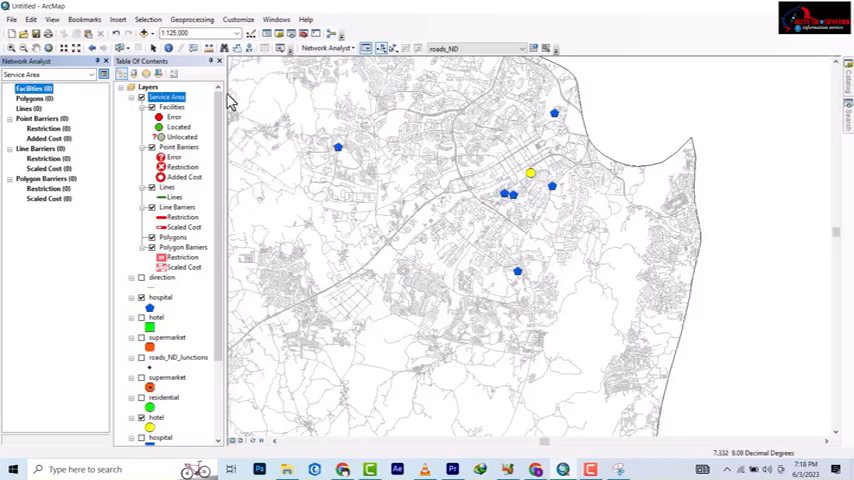
# Load the hospital layer's points into Facilities via Load Locations.
pyautogui.rightClick(32, 88)
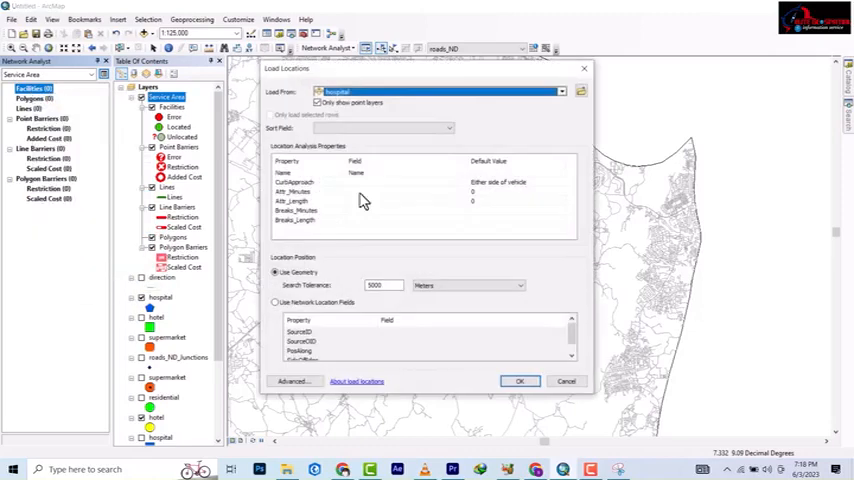
pyautogui.click(560, 92)
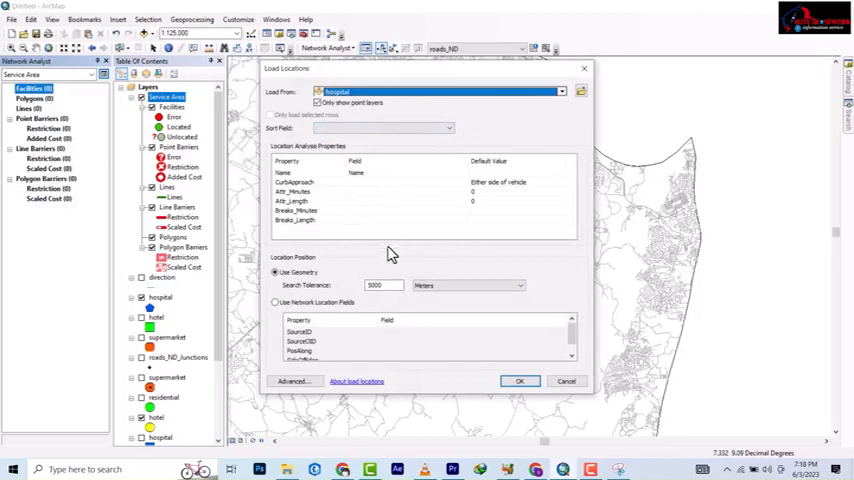
pyautogui.click(520, 380)
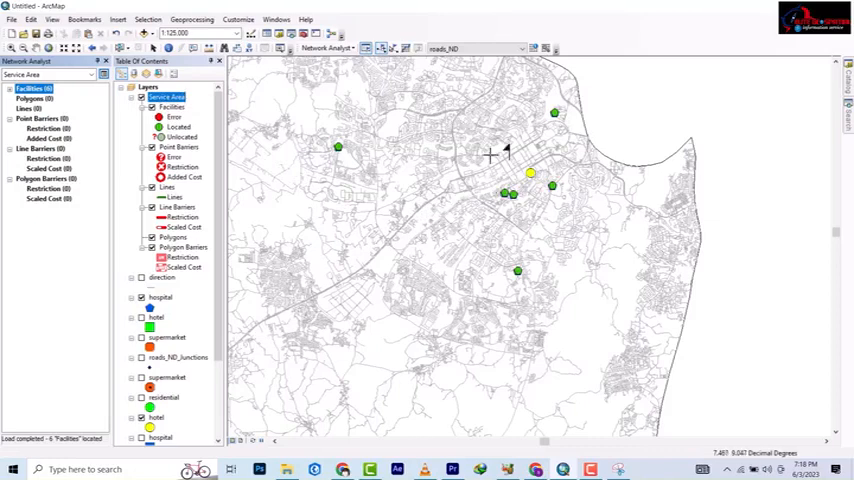
pyautogui.moveTo(256, 236)
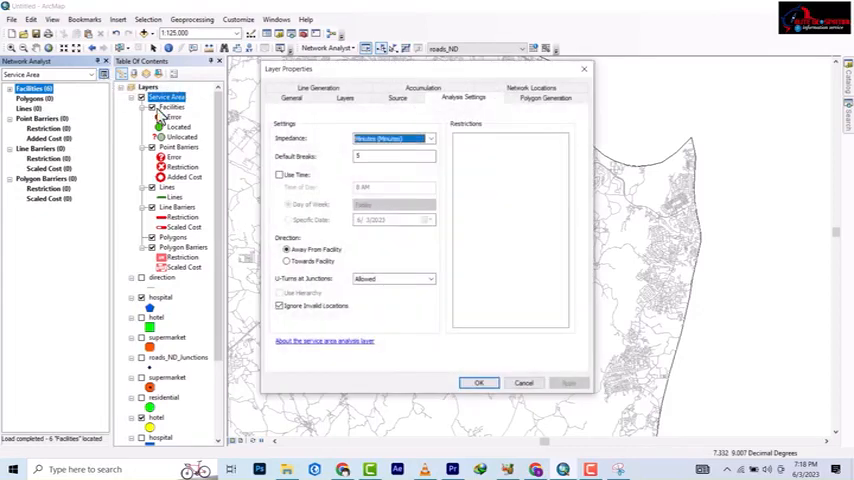
# Set impedance to Length (meters) with a default break of 50 and apply the settings.
pyautogui.click(428, 138)
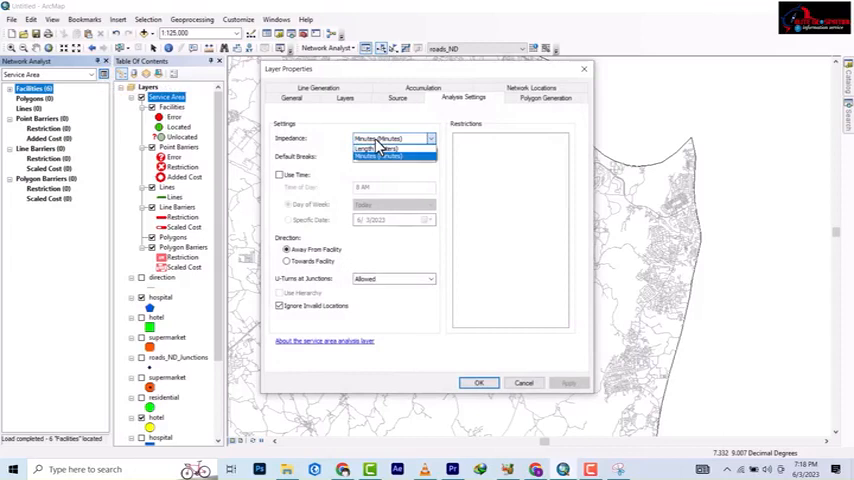
pyautogui.click(378, 148)
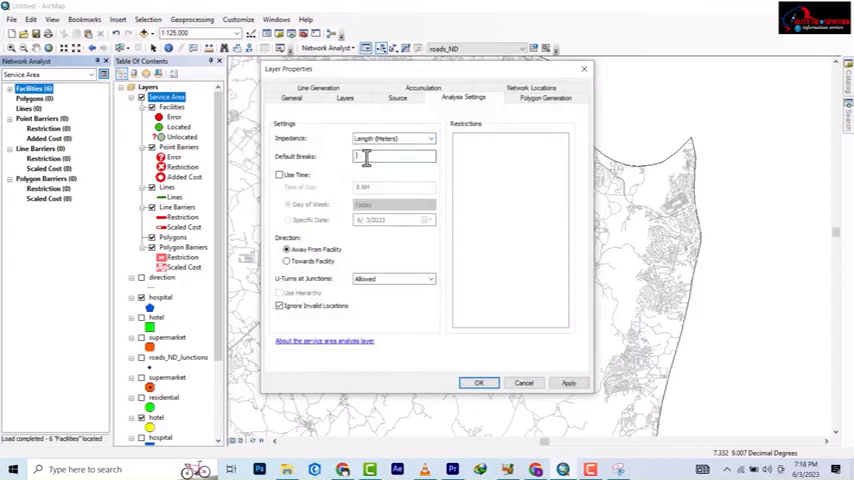
pyautogui.write('500')
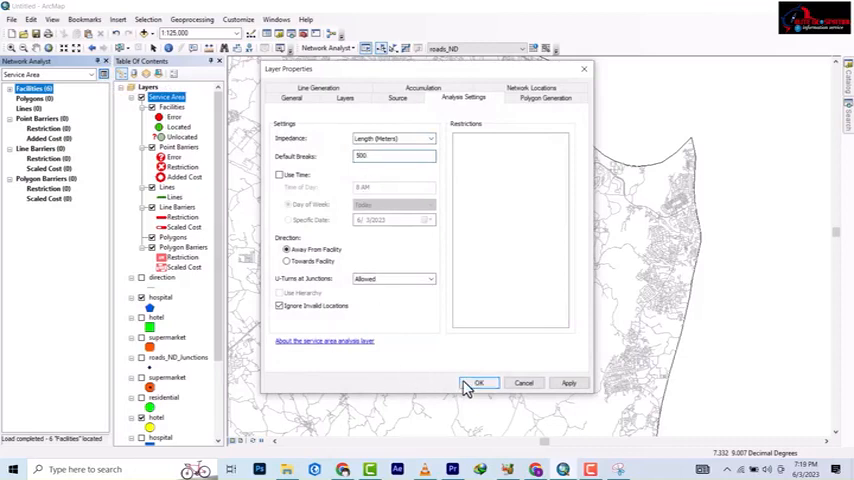
pyautogui.click(478, 384)
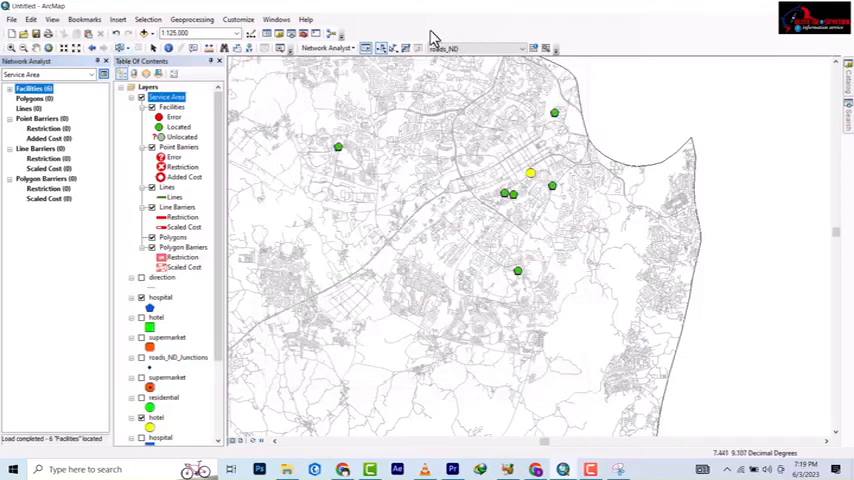
pyautogui.moveTo(406, 48)
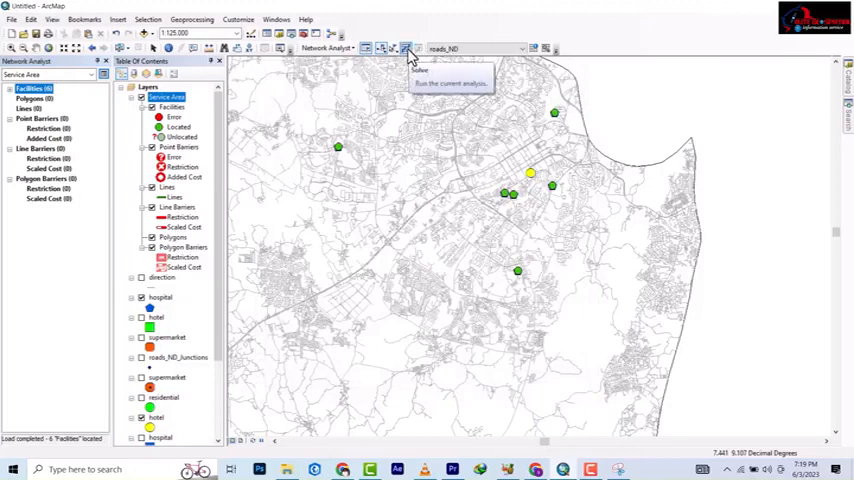
# Solve the service area to build small polygons around each hospital.
pyautogui.click(406, 48)
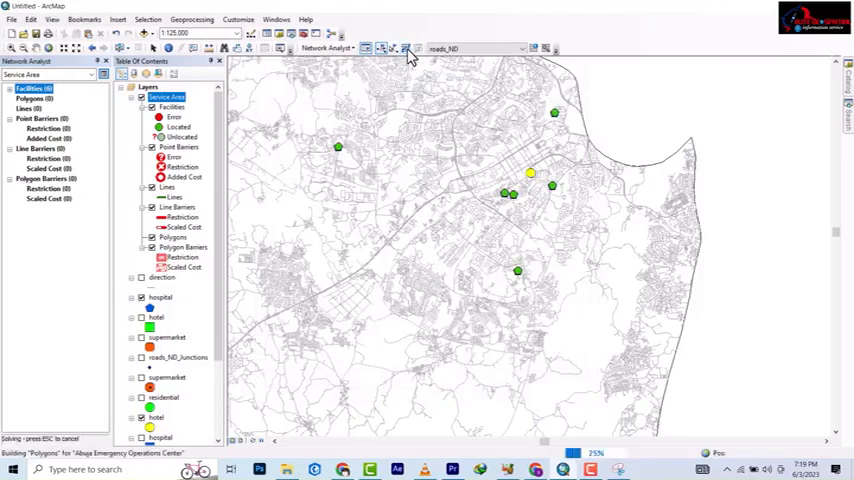
pyautogui.click(404, 48)
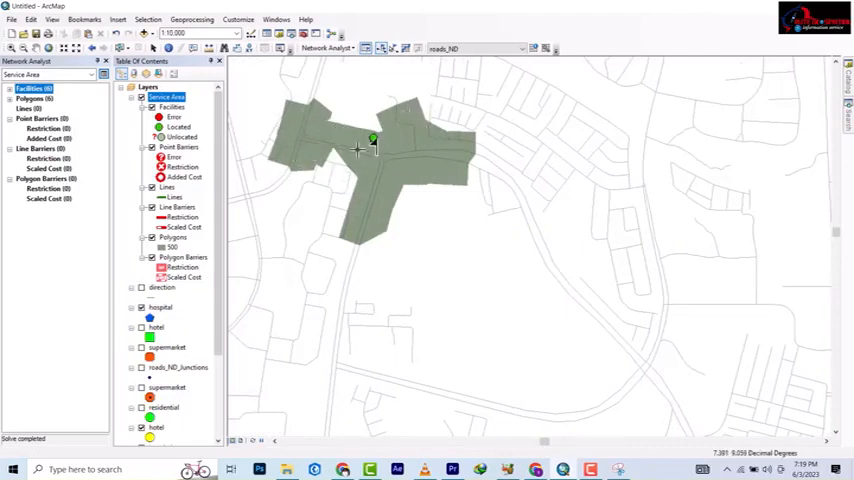
pyautogui.moveTo(336, 188)
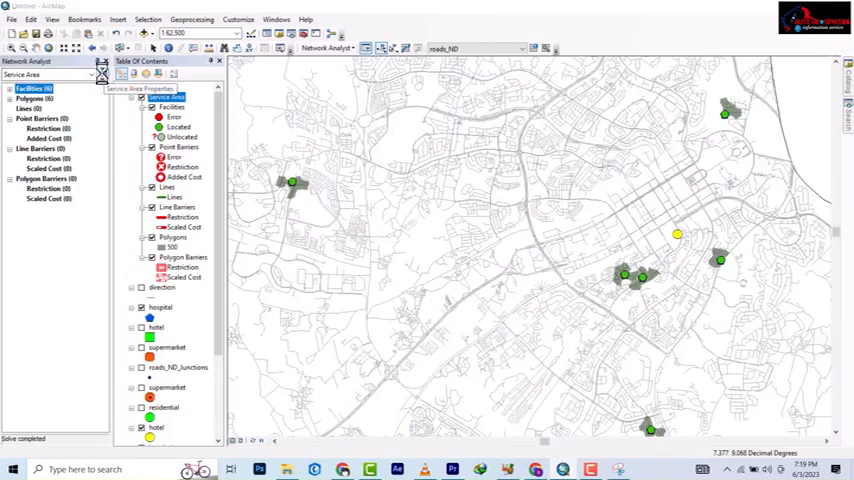
# Enter several comma-separated default breaks in Analysis Settings and apply them.
pyautogui.click(140, 88)
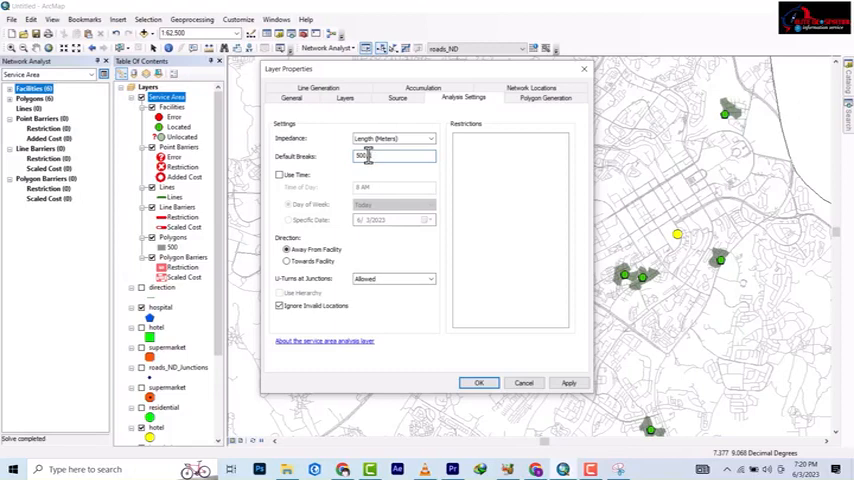
pyautogui.write('000,1500')
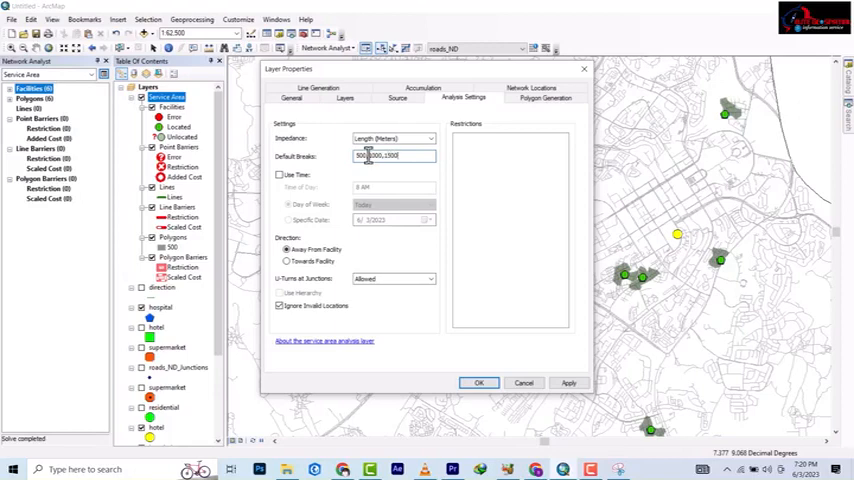
pyautogui.write('2000, 3000')
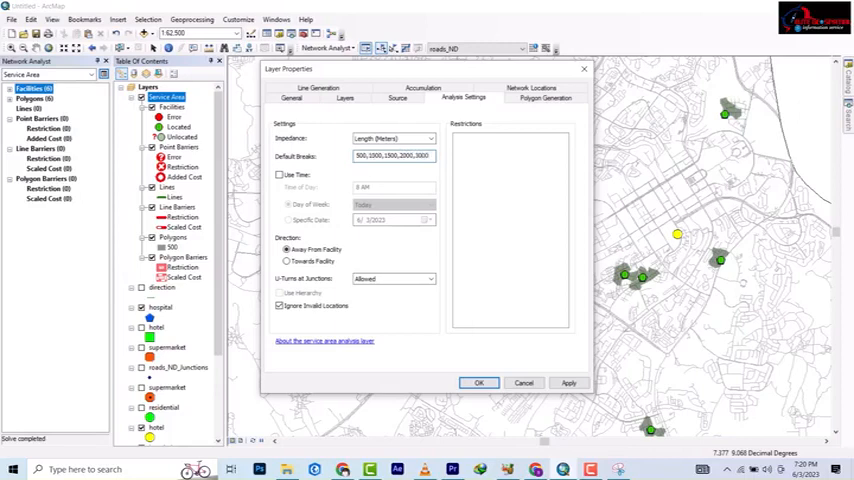
pyautogui.click(478, 384)
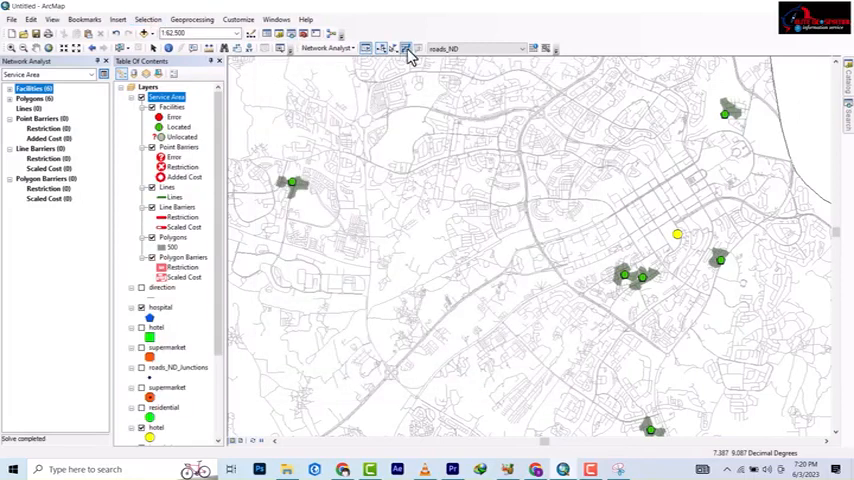
# Re-solve the service area so nested rings appear for each distance break.
pyautogui.click(406, 48)
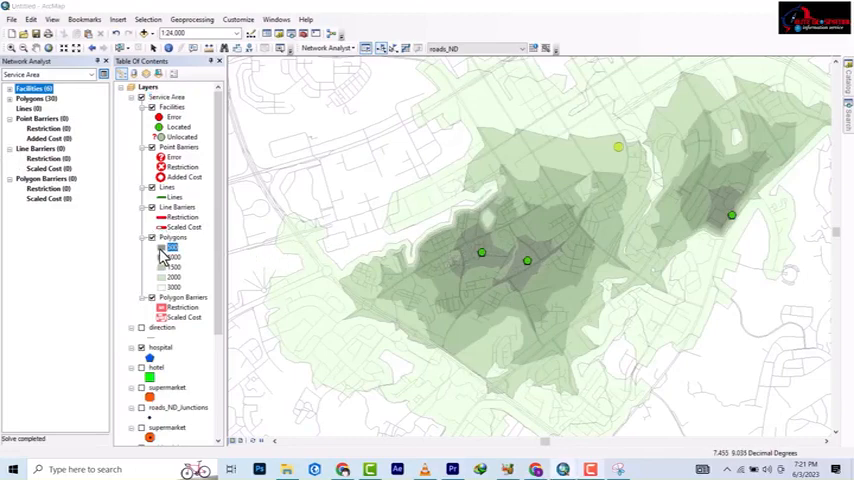
# Recolour the inner break polygons yellow and pink via the Symbol Selector.
pyautogui.doubleClick(160, 248)
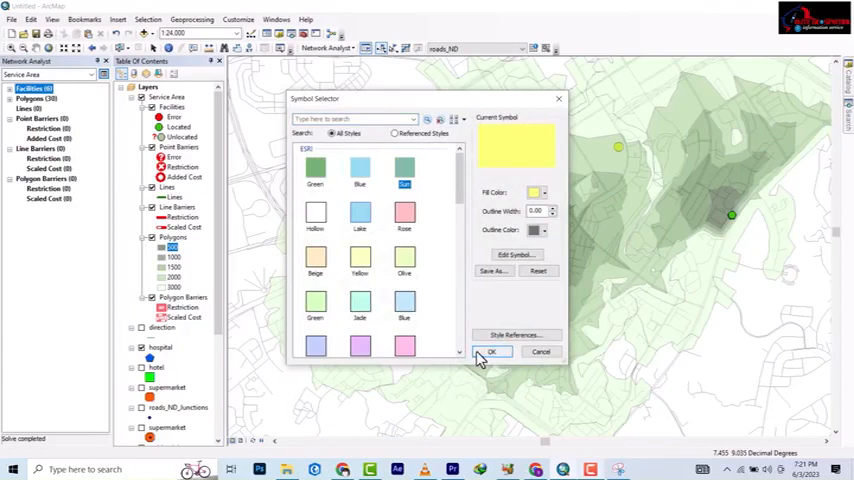
pyautogui.click(492, 352)
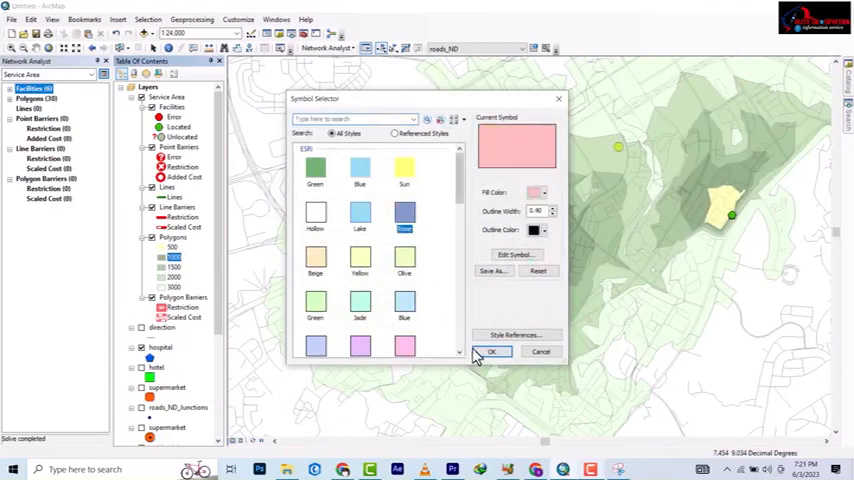
pyautogui.click(492, 352)
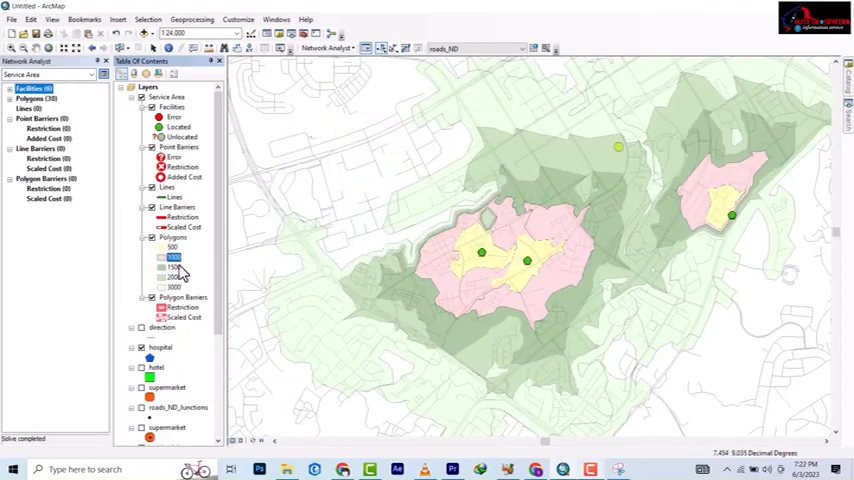
pyautogui.doubleClick(160, 256)
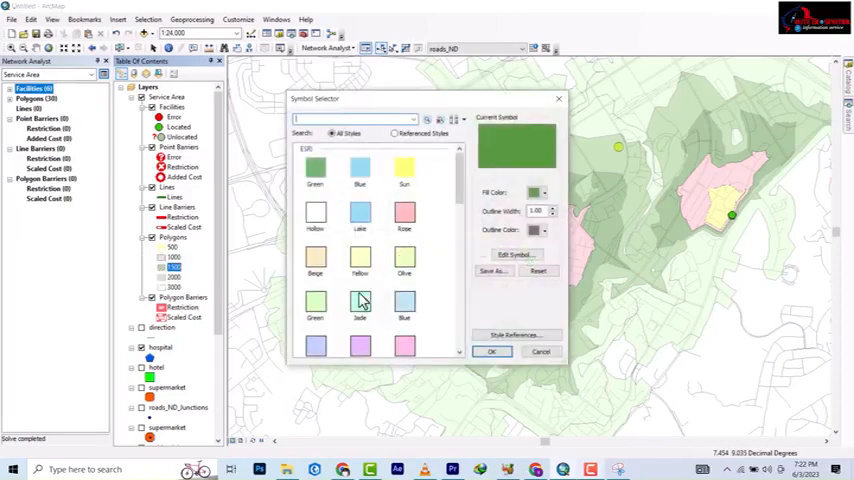
pyautogui.moveTo(404, 216)
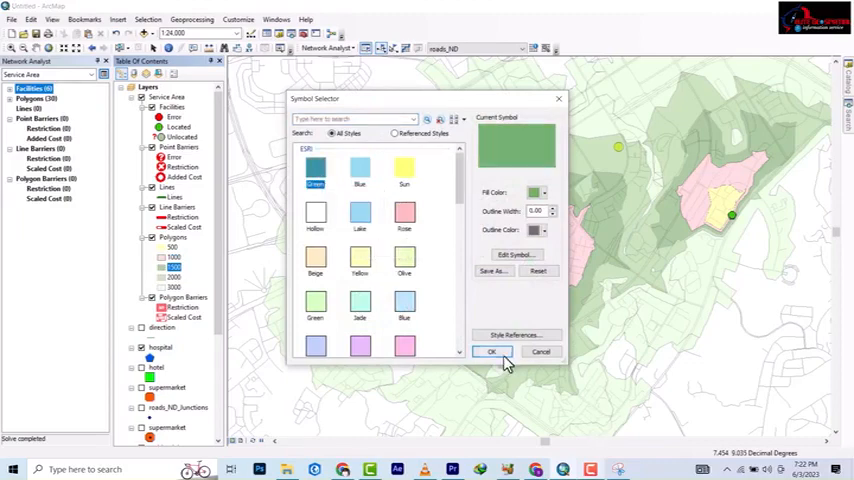
pyautogui.click(492, 352)
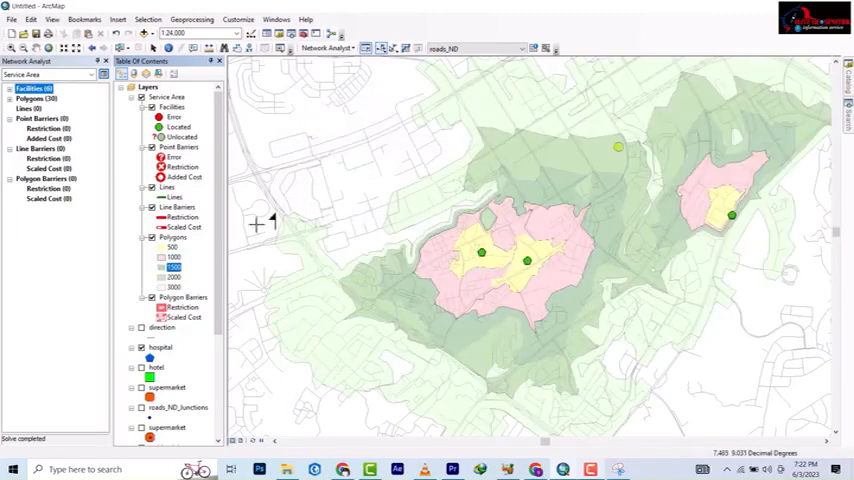
# Recolour the outer break polygons orange and a further distinct fill.
pyautogui.doubleClick(172, 276)
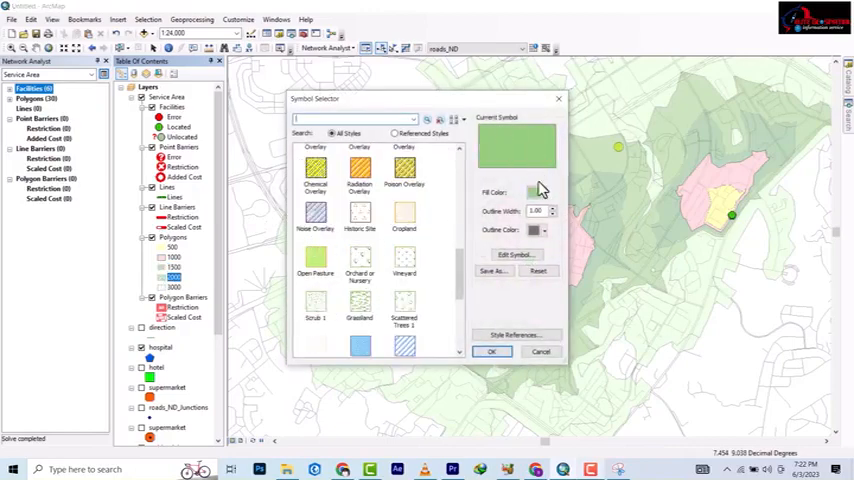
pyautogui.click(540, 192)
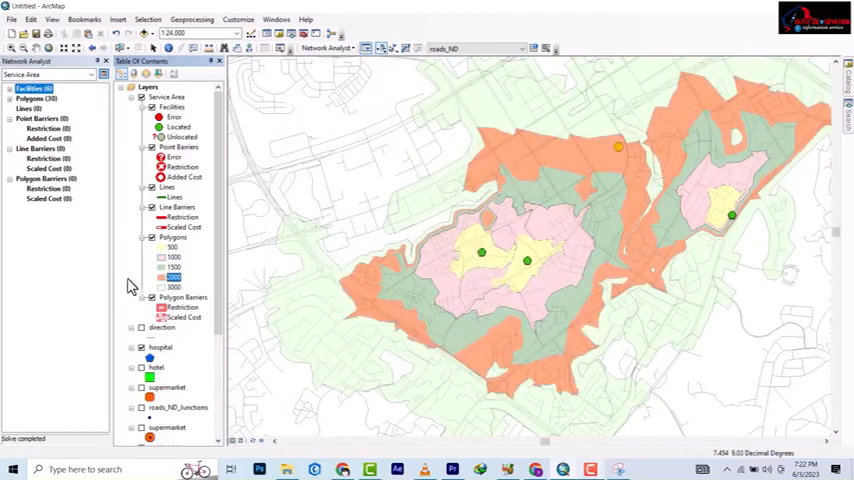
pyautogui.doubleClick(172, 288)
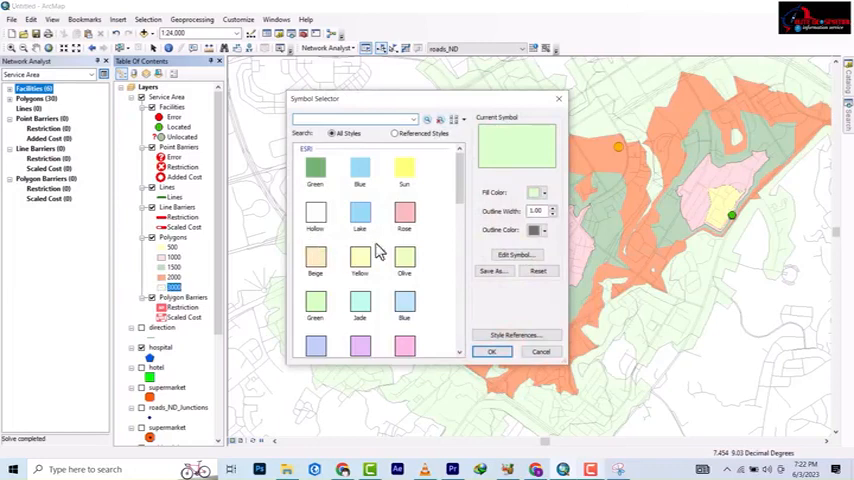
pyautogui.click(544, 192)
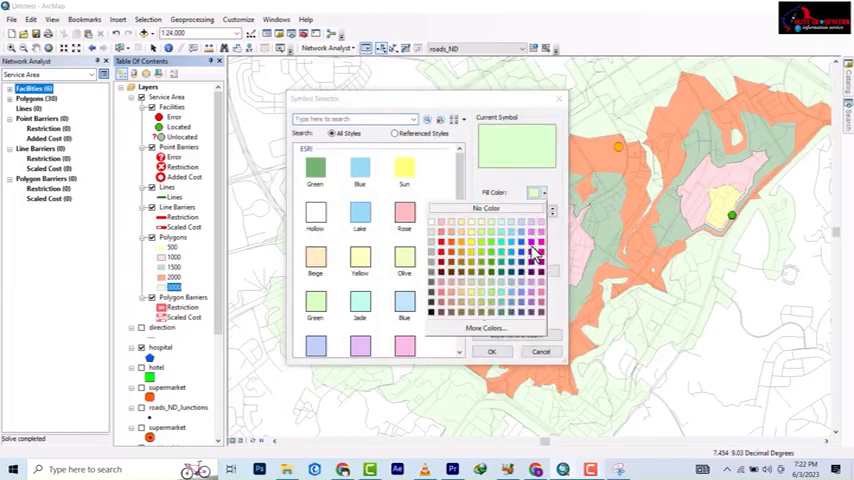
pyautogui.click(492, 352)
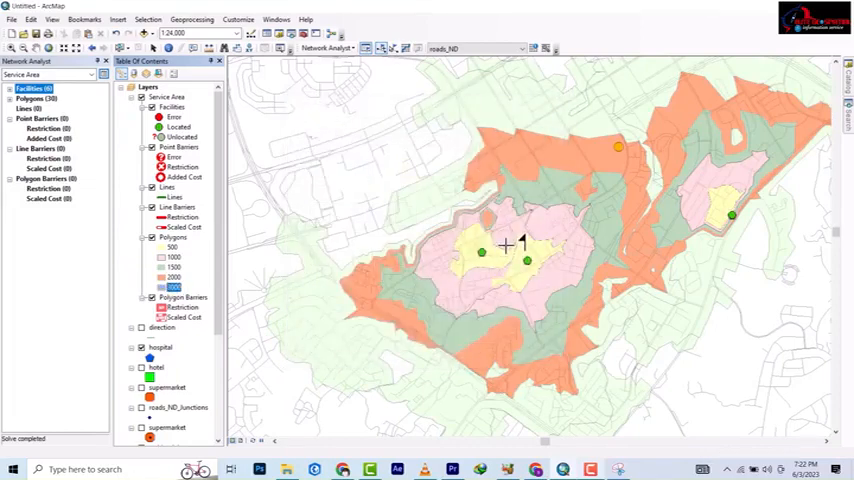